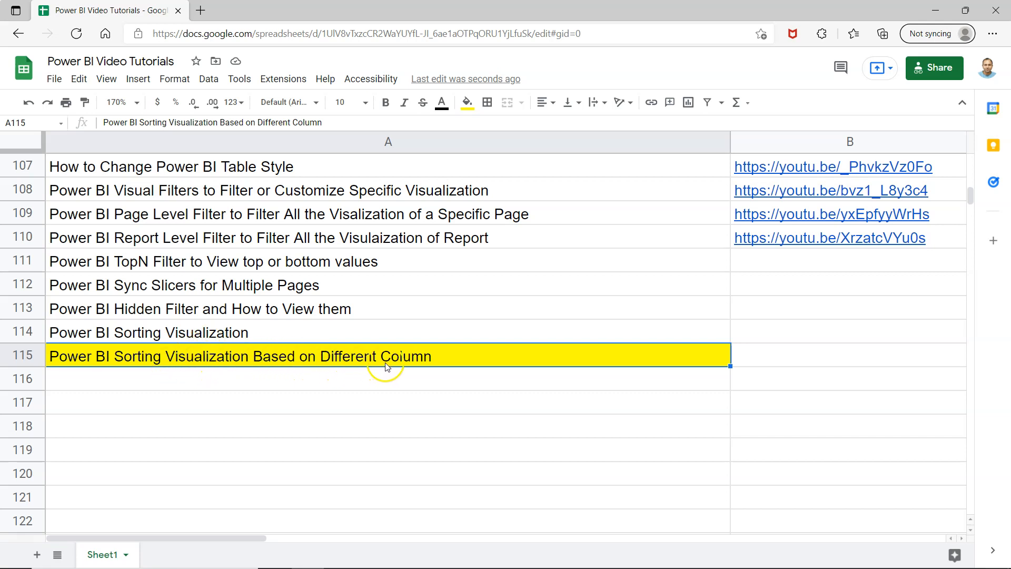
mouse_move(407, 363)
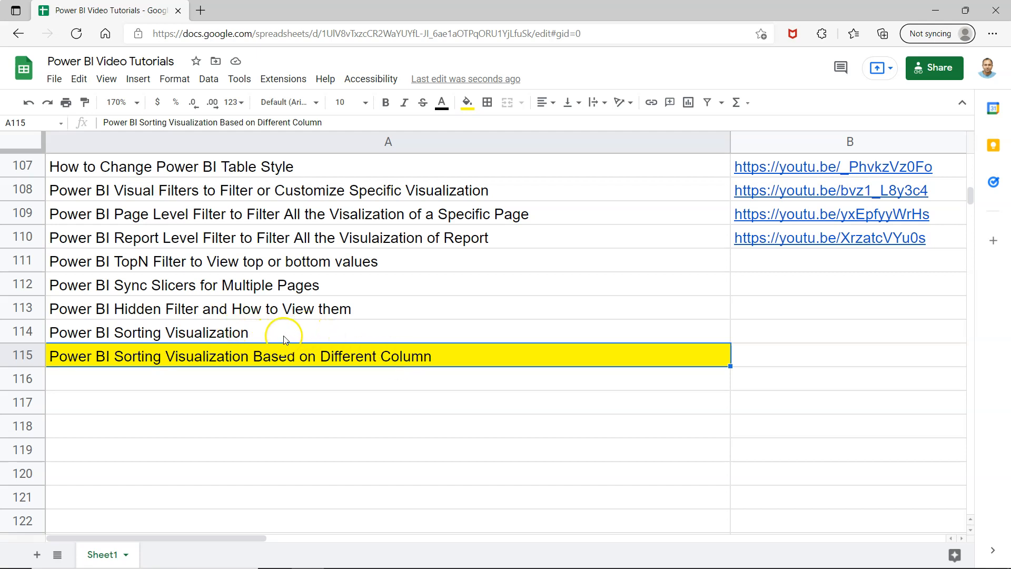
mouse_move(298, 338)
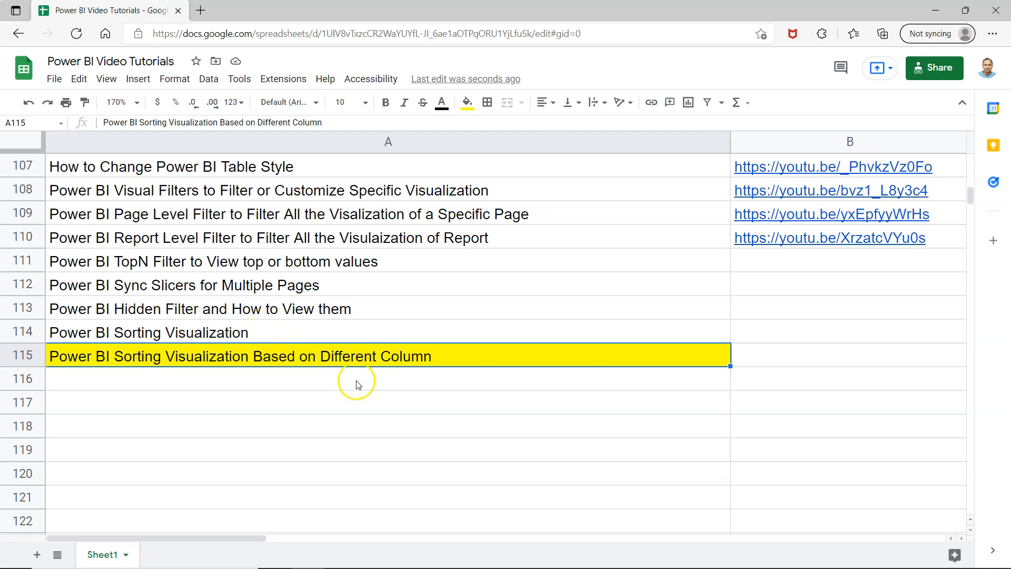
mouse_move(358, 385)
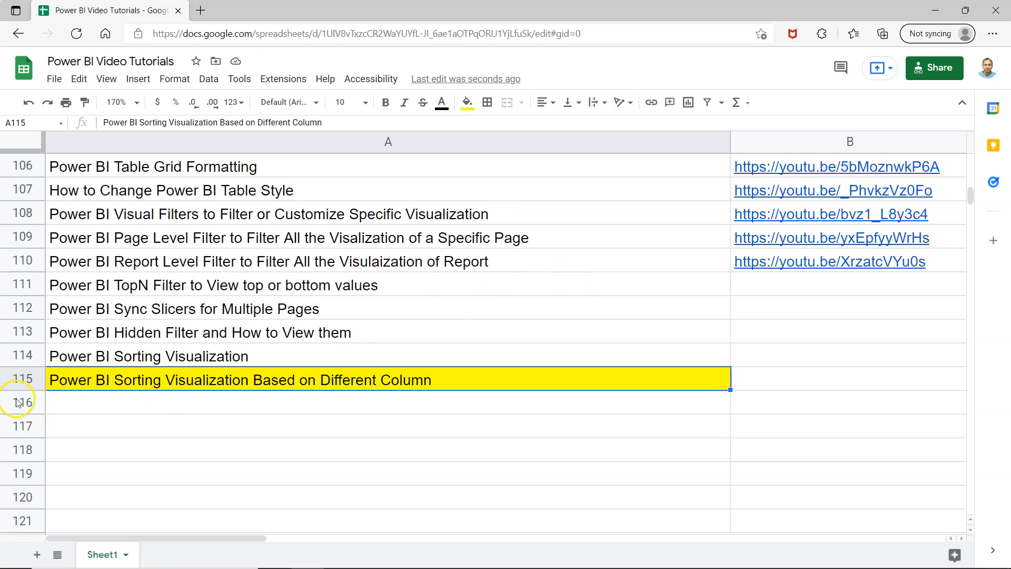
mouse_move(695, 315)
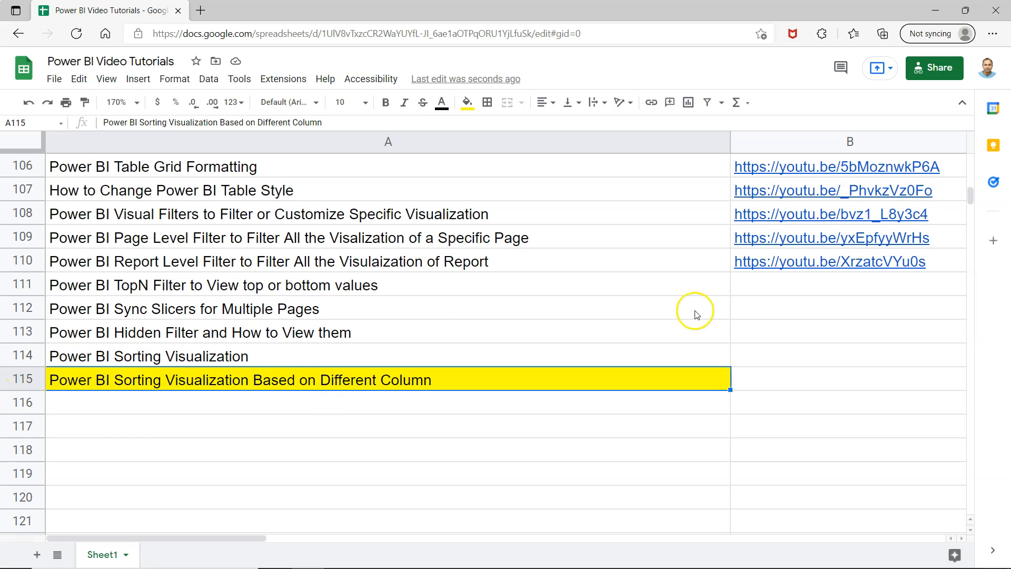
mouse_move(836, 214)
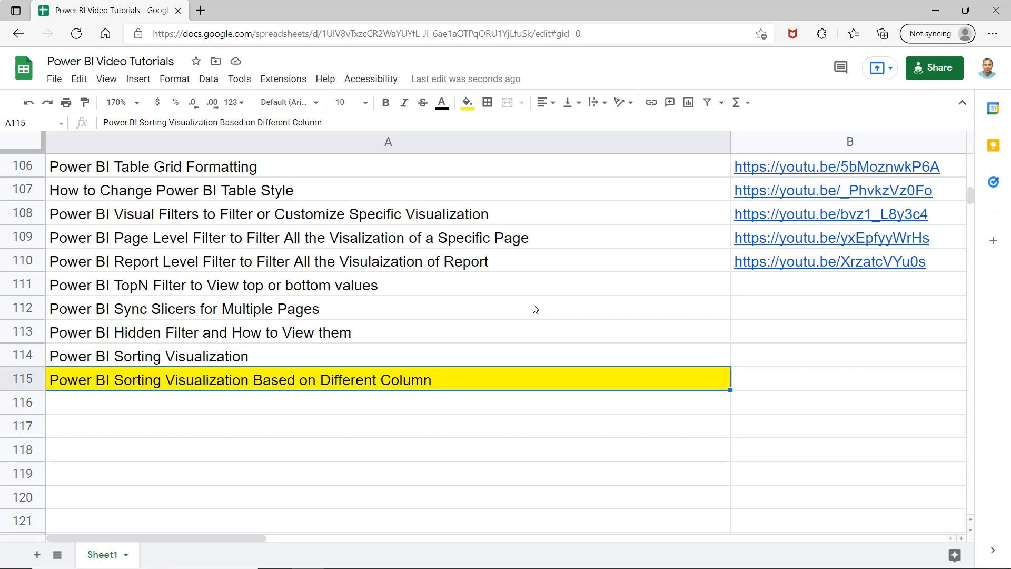
Step: Attempt to sort the Sales field by the Profit column, triggering the sort error dialog
key("alt+tab")
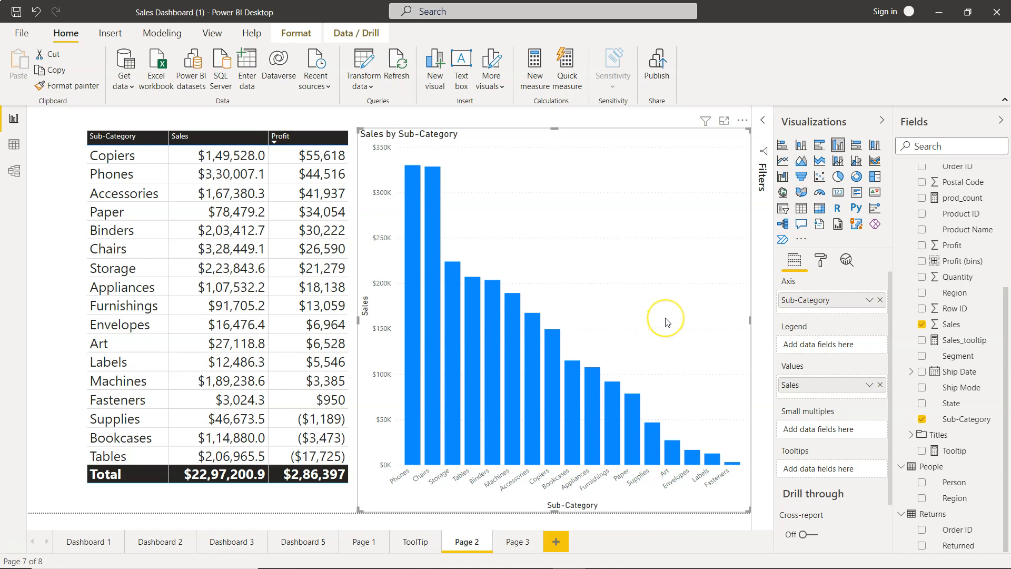
mouse_move(667, 321)
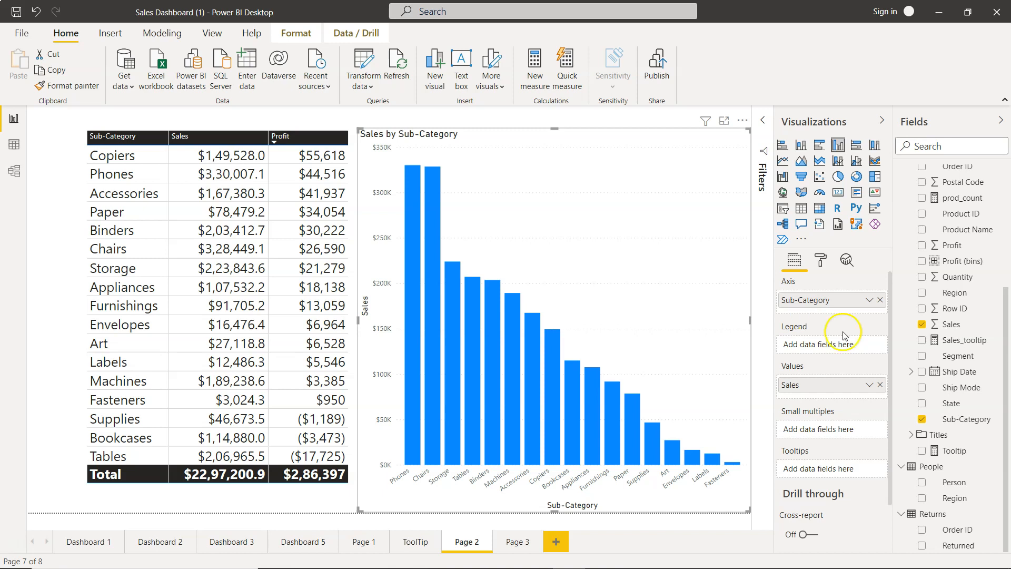
left_click(952, 323)
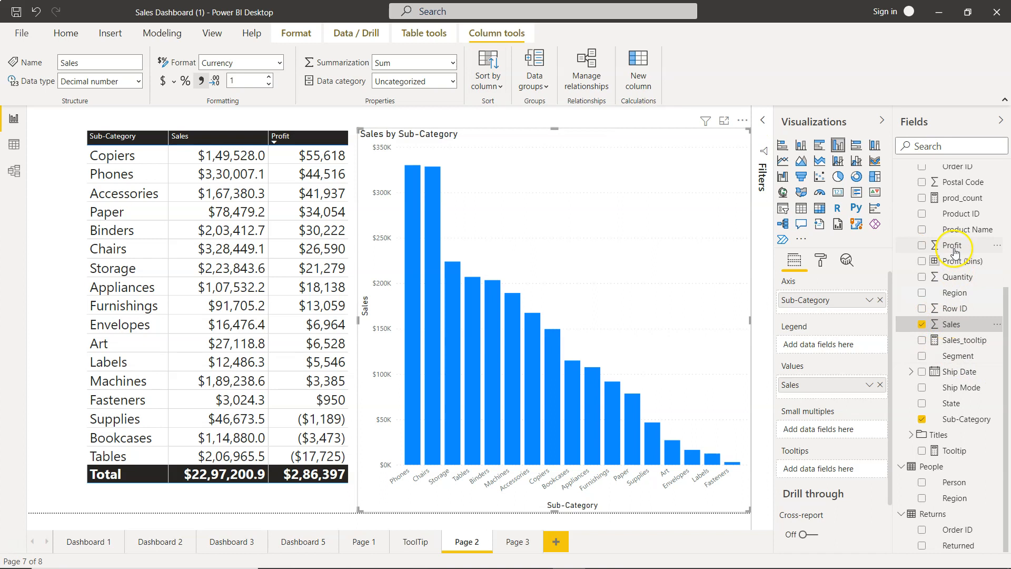
left_click(488, 68)
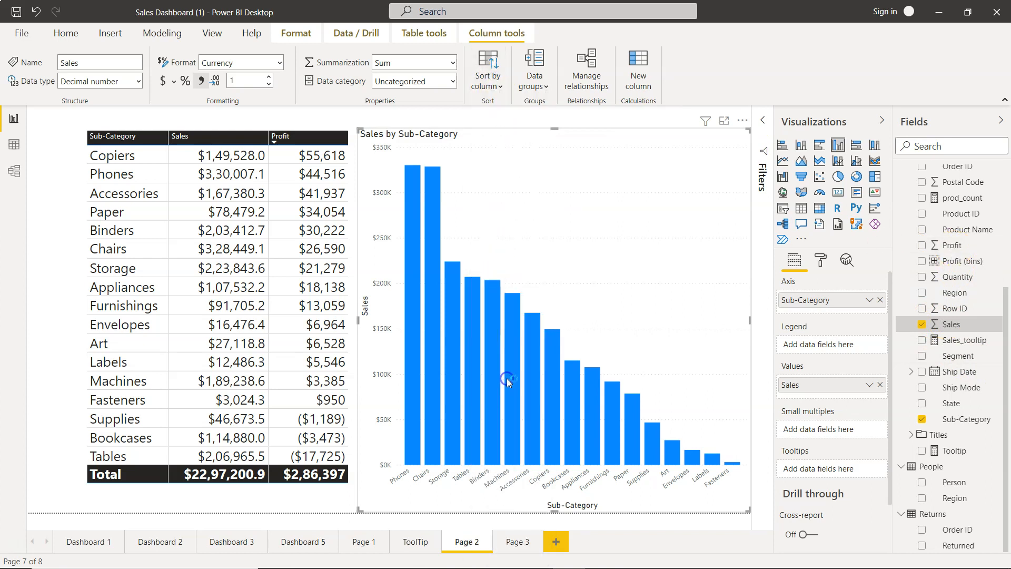
left_click(489, 71)
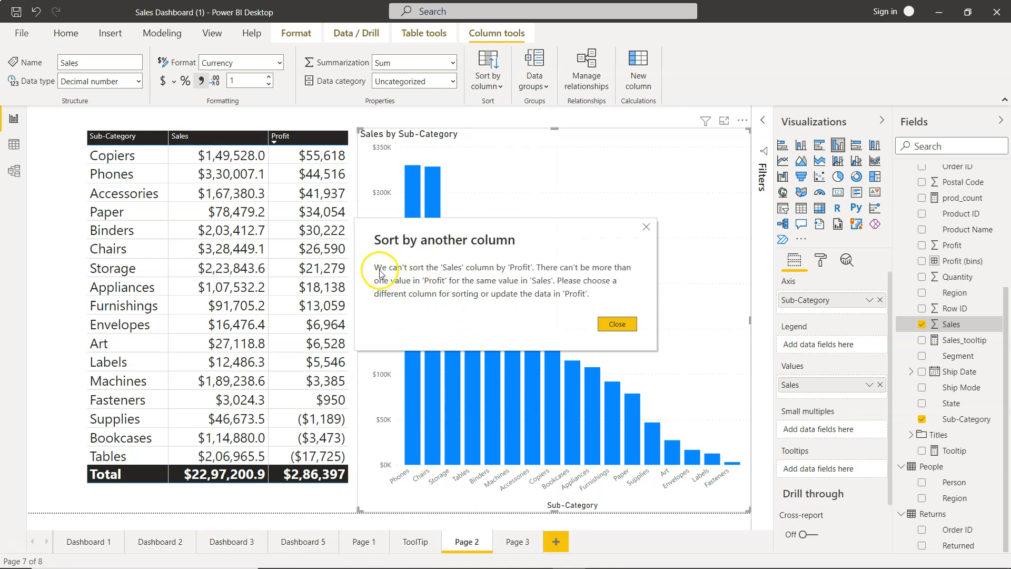
mouse_move(516, 274)
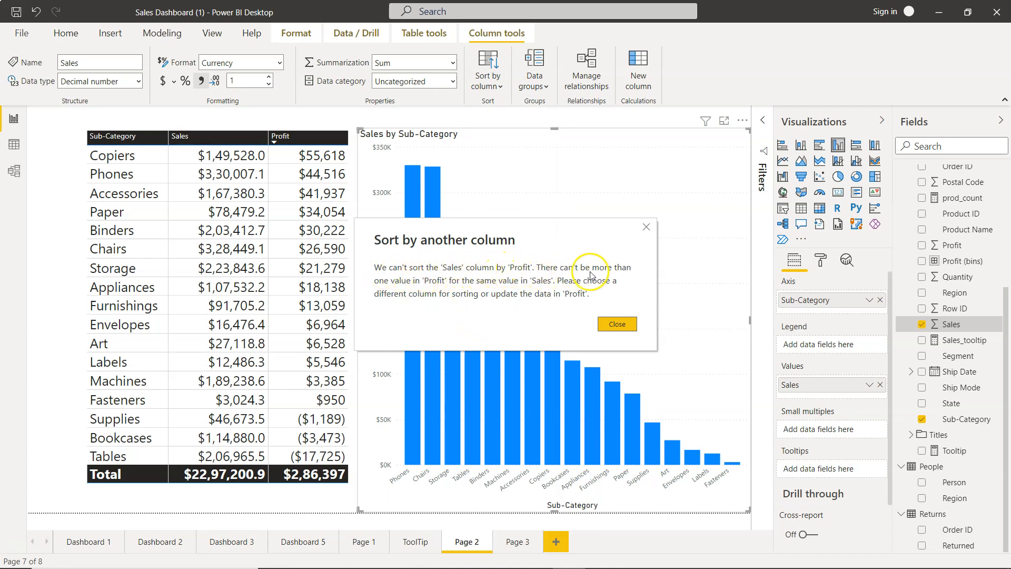
mouse_move(423, 288)
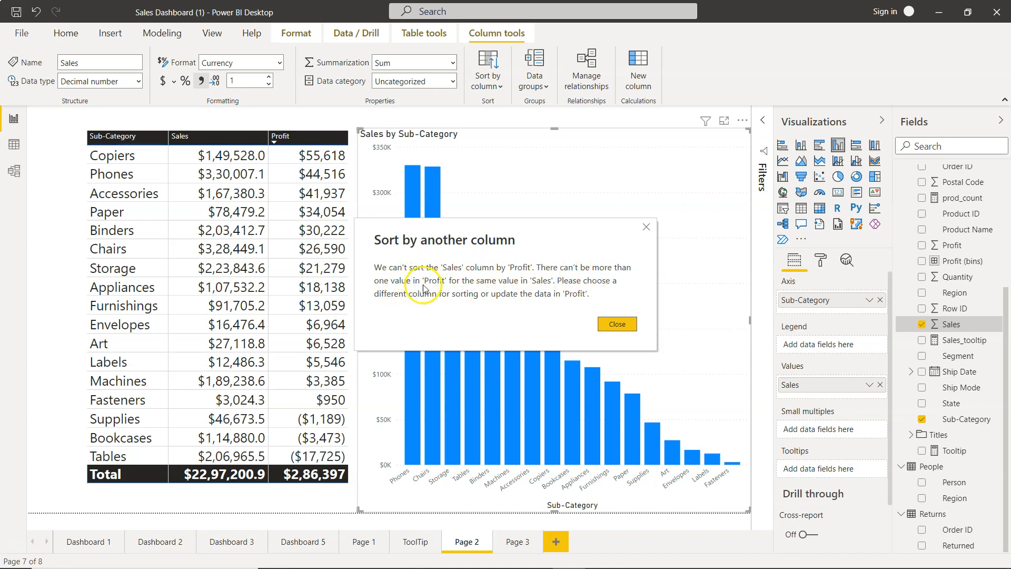
mouse_move(538, 289)
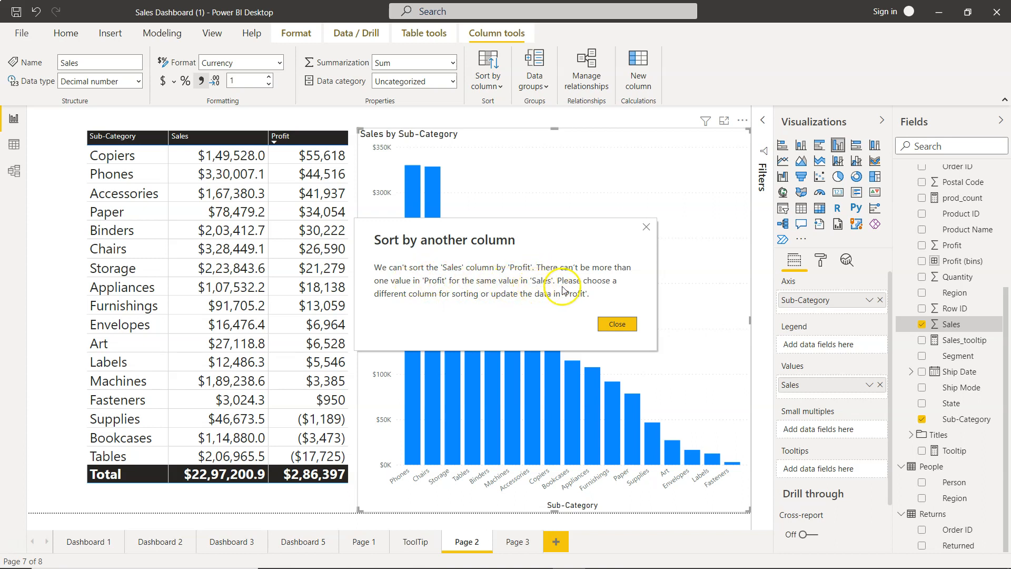
mouse_move(516, 302)
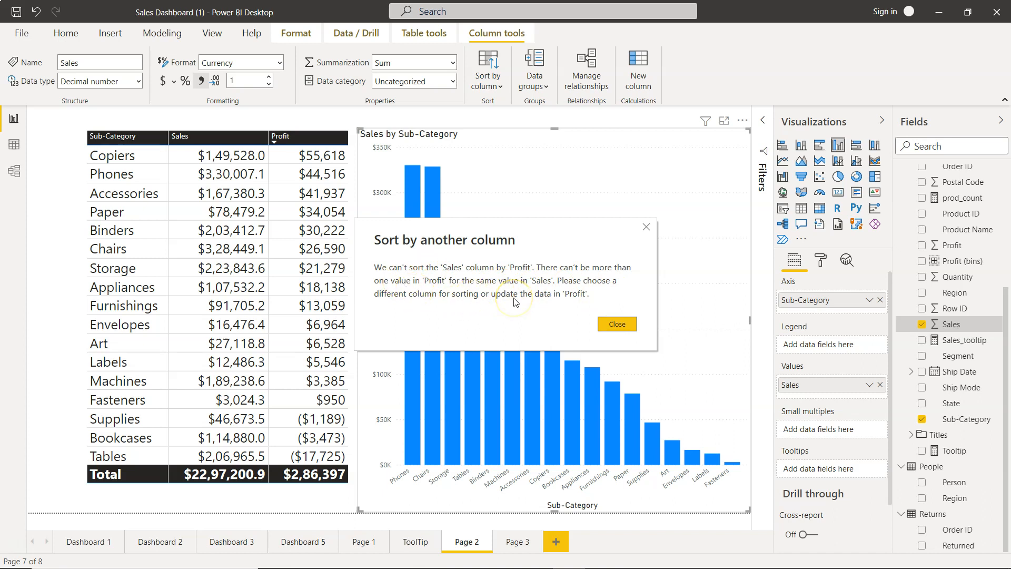
mouse_move(586, 303)
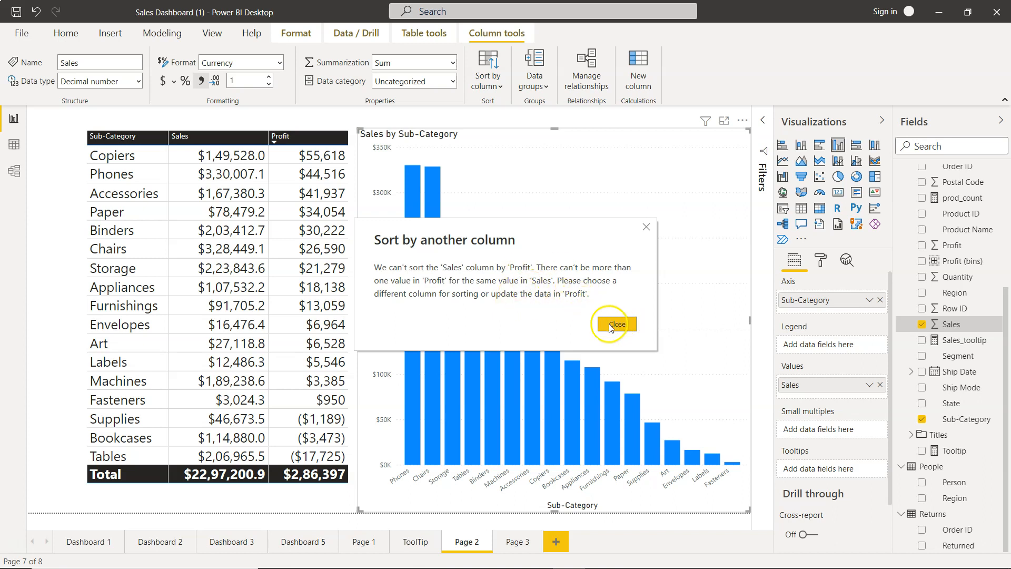
Step: Close the 'Sort by another column' warning dialog
left_click(614, 324)
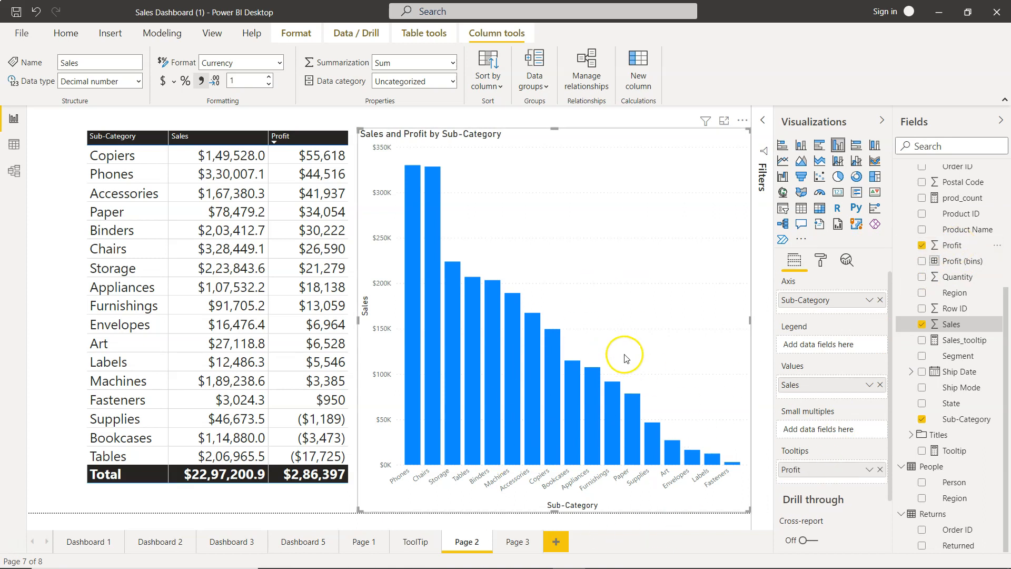
mouse_move(554, 361)
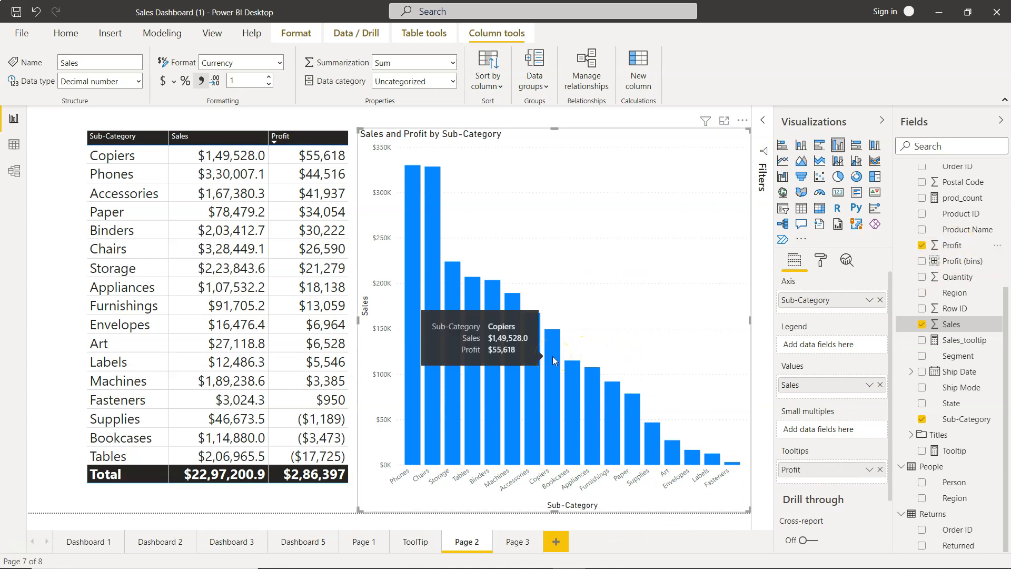
mouse_move(624, 326)
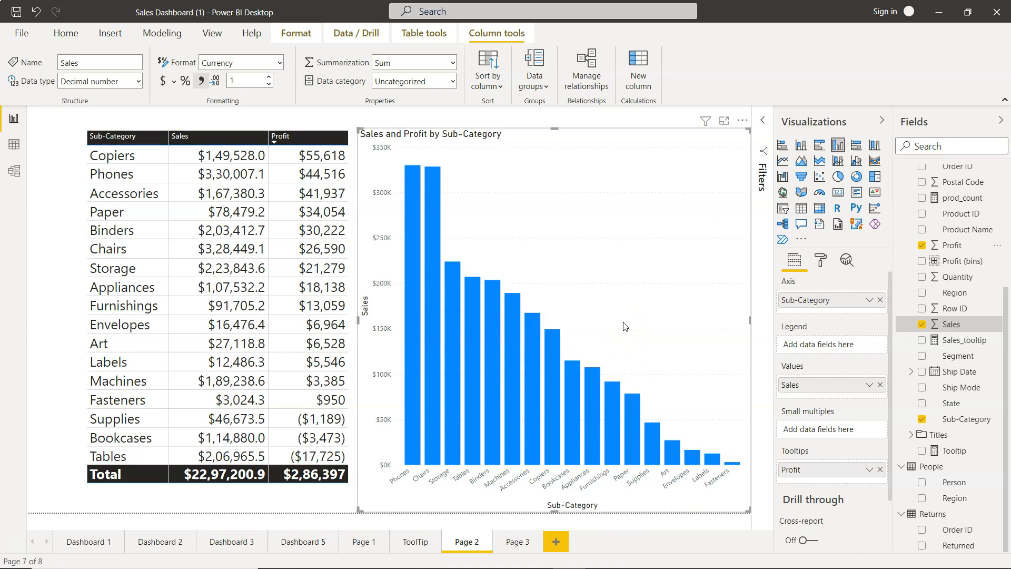
mouse_move(742, 121)
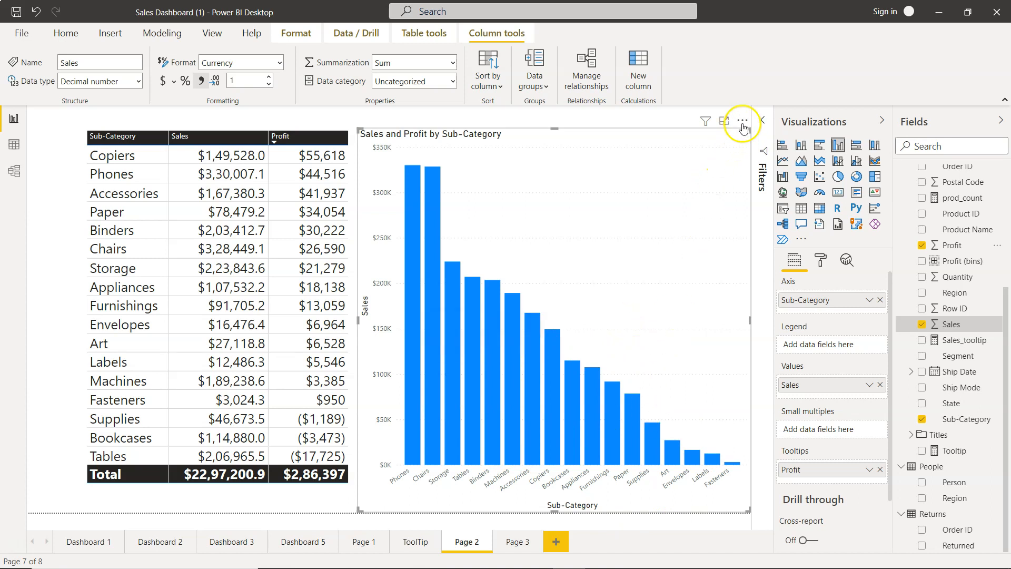
left_click(741, 121)
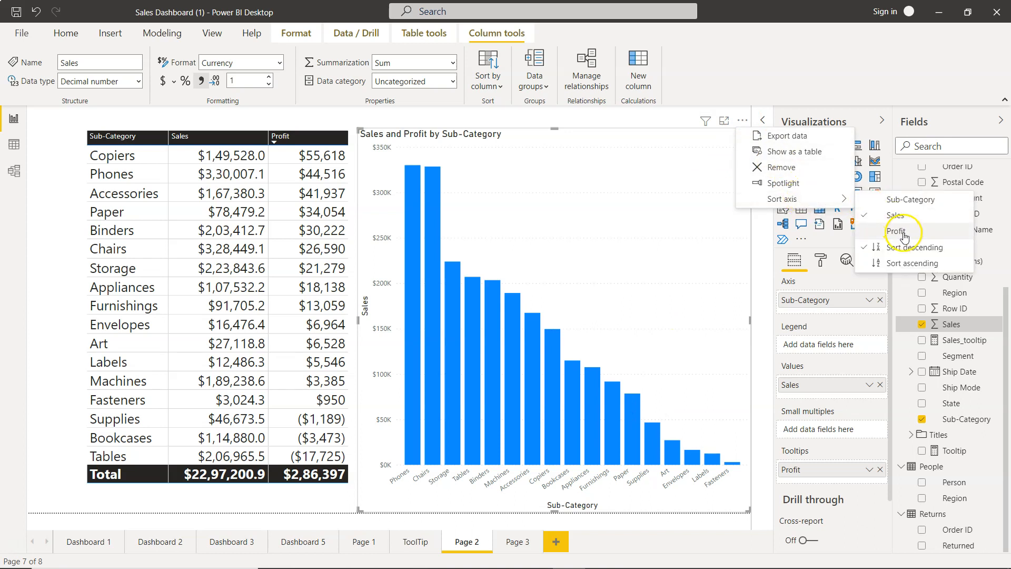
mouse_move(896, 230)
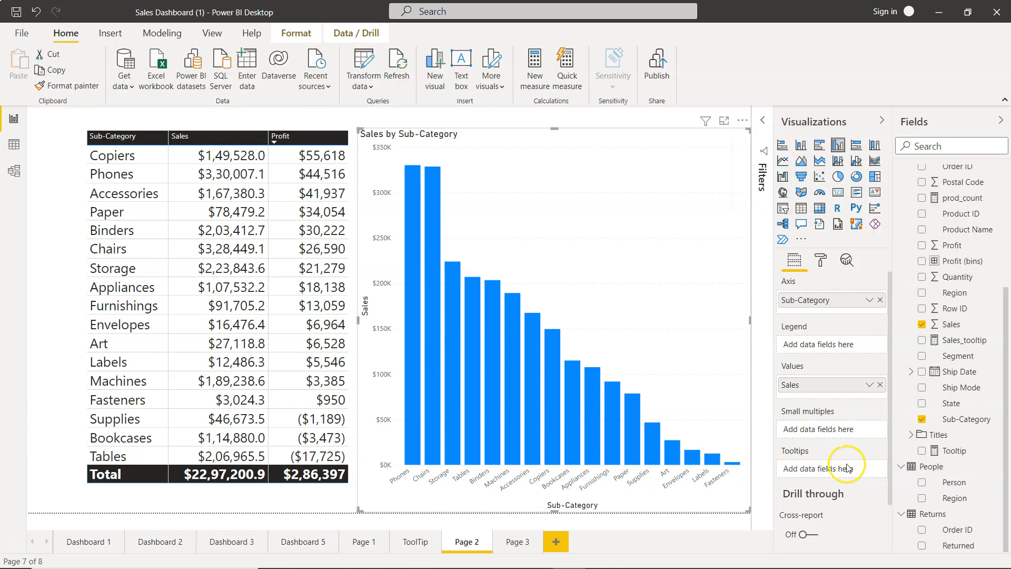
Step: Use the chart's More options menu before dragging Profit into the Tooltips well
left_click(742, 121)
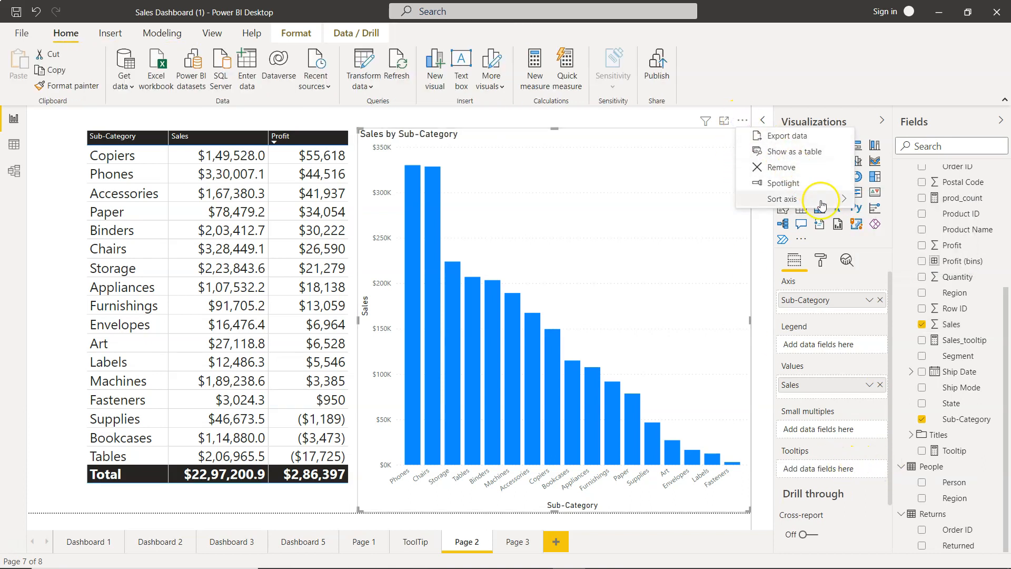
left_click(781, 198)
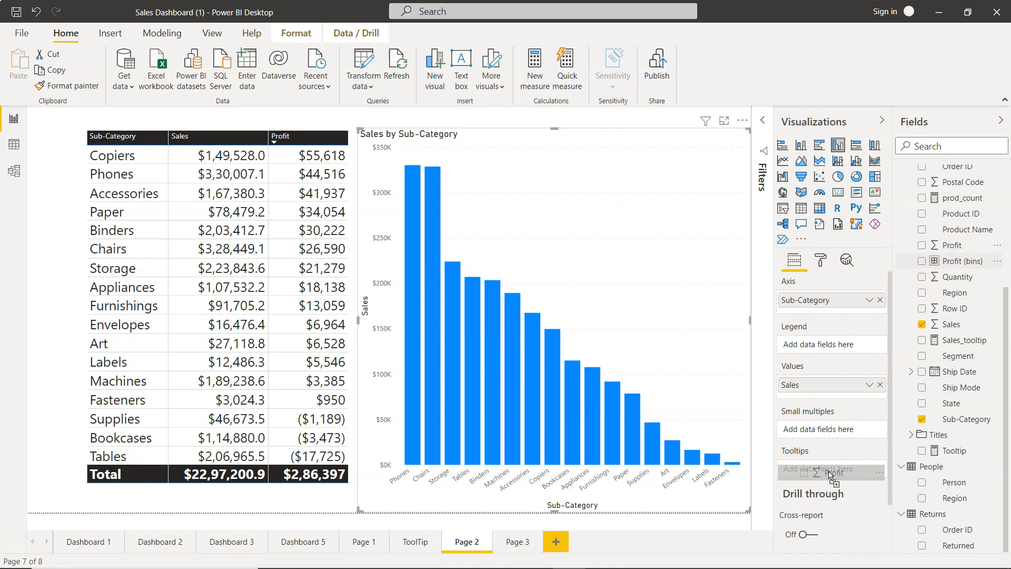
mouse_move(832, 468)
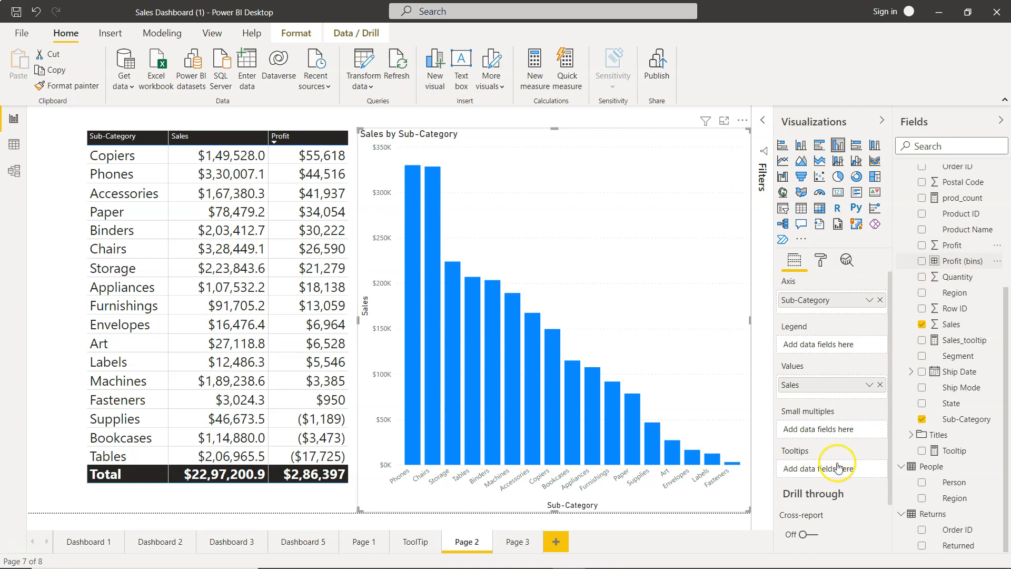
Step: Sort the chart's axis by Profit in descending order via More options
left_click(743, 120)
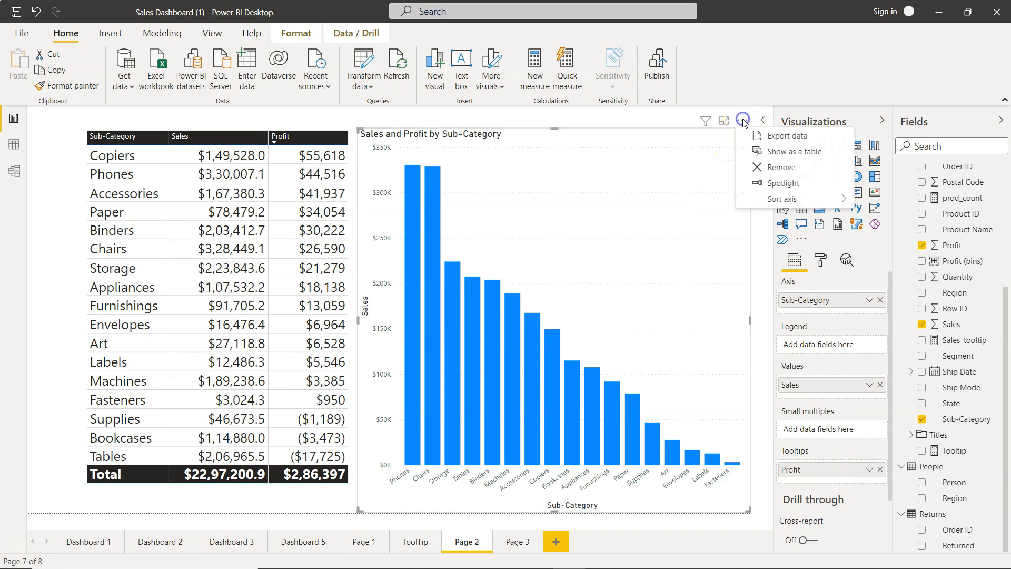
left_click(781, 198)
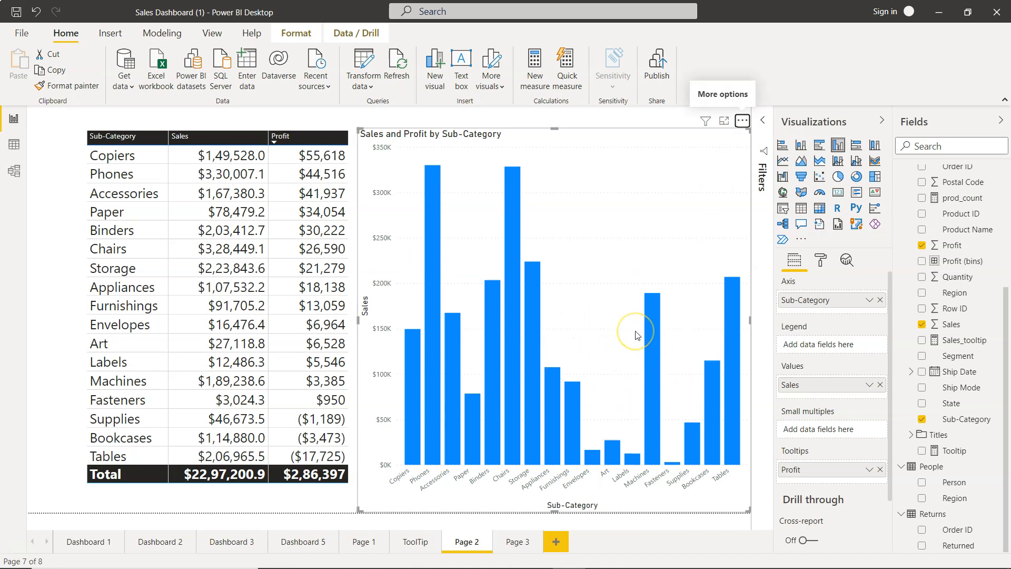
mouse_move(689, 282)
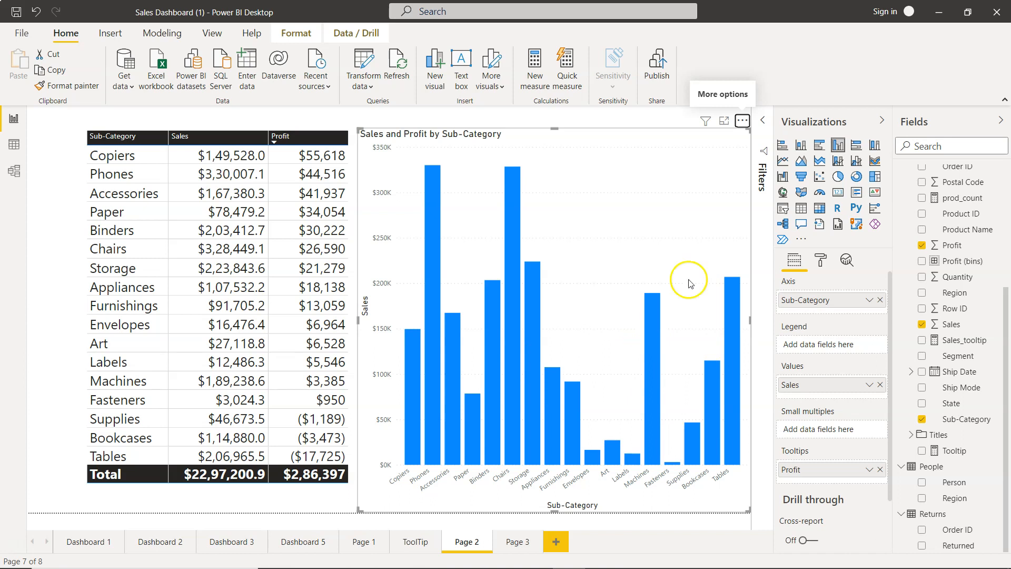
mouse_move(951, 245)
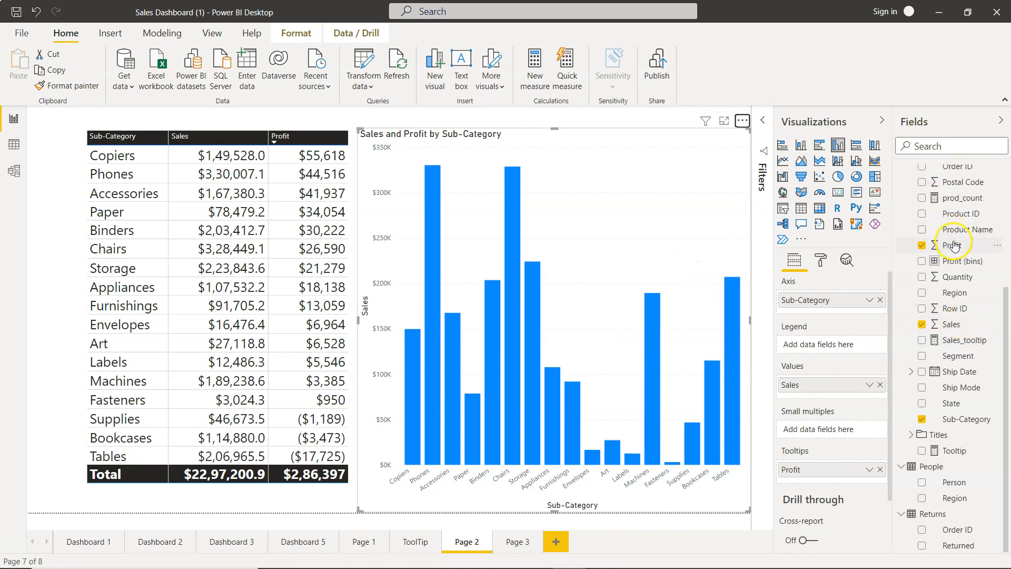